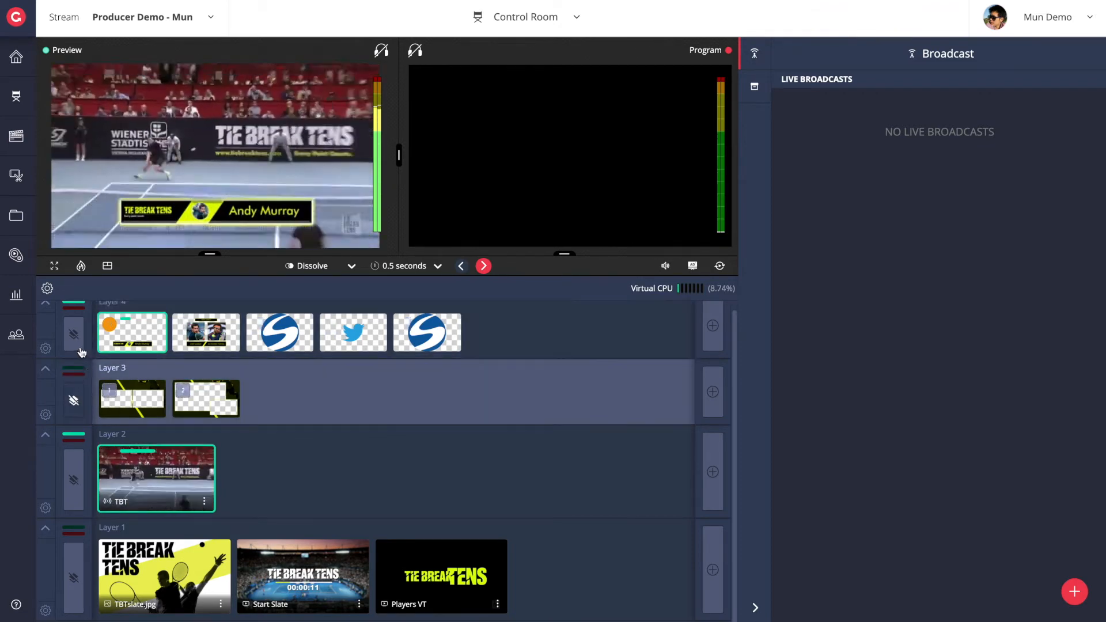
- Put the TBTslate.jpg slate on air and cue the Start Slate countdown in Preview
left_click(352, 266)
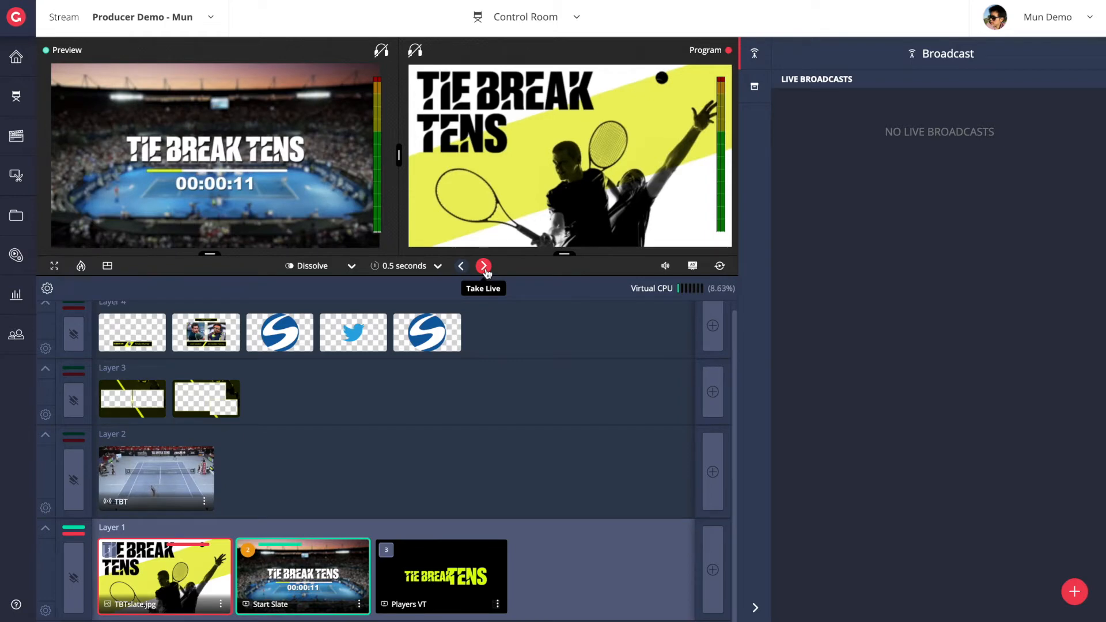
- Take the TBT tennis feed live, then start adding a new source to Layer 2
left_click(483, 266)
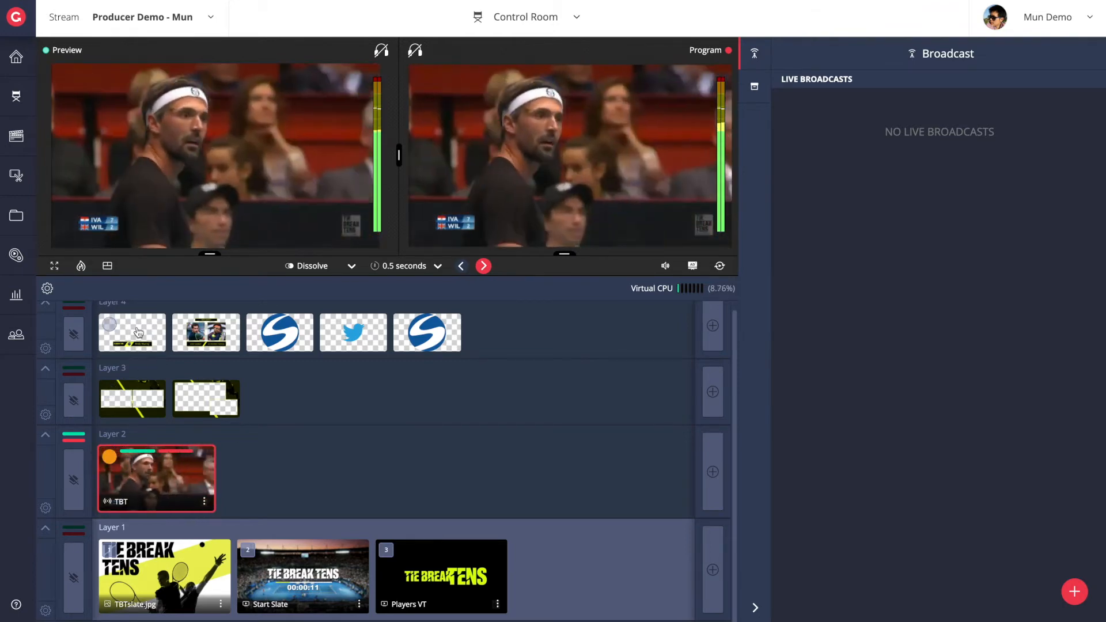
left_click(712, 471)
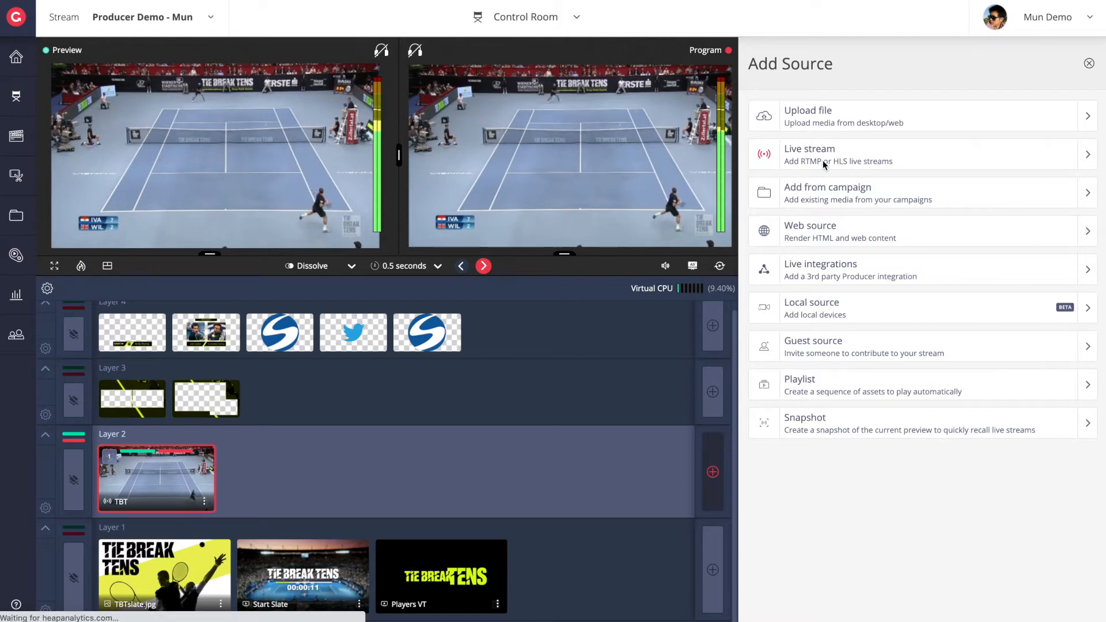
- Add Mun's Ingest mobile live stream as a new source in Layer 2
left_click(809, 155)
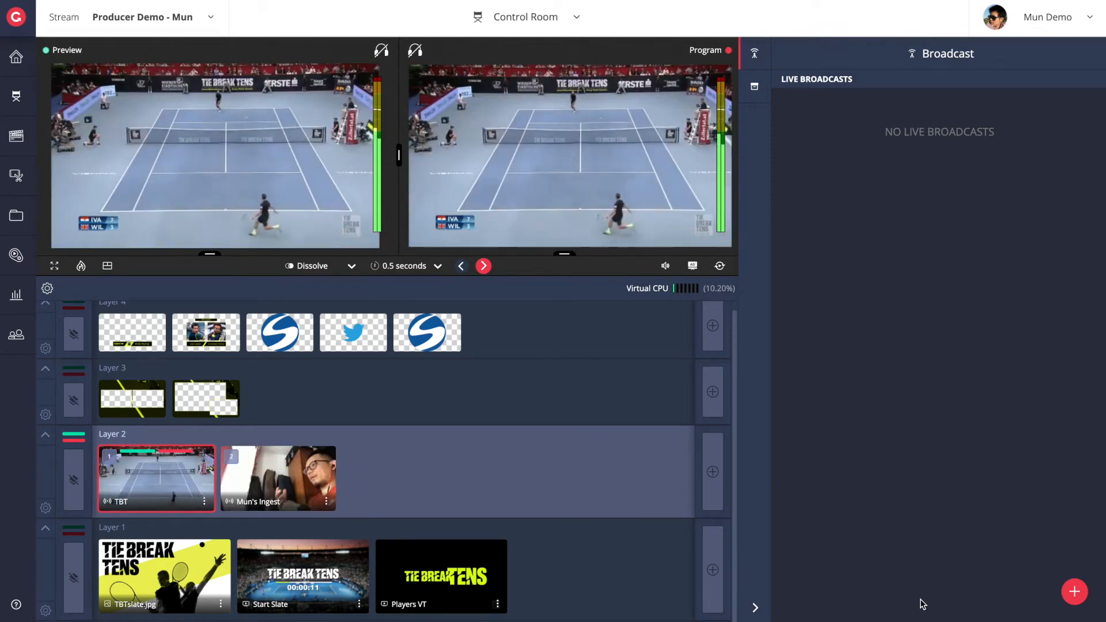
- Move TBT into Layer 1, air Mun's Ingest, and open TBT's source settings
left_click(206, 398)
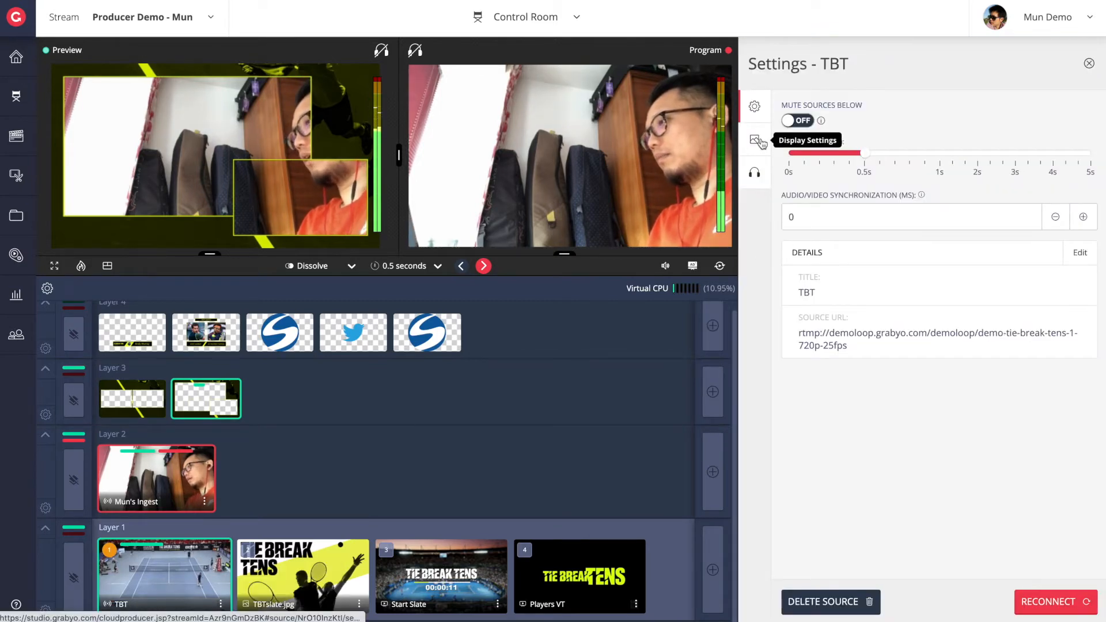
- Fit TBT inside the Layer 3 frame with a layout preset and take the composite live
left_click(755, 140)
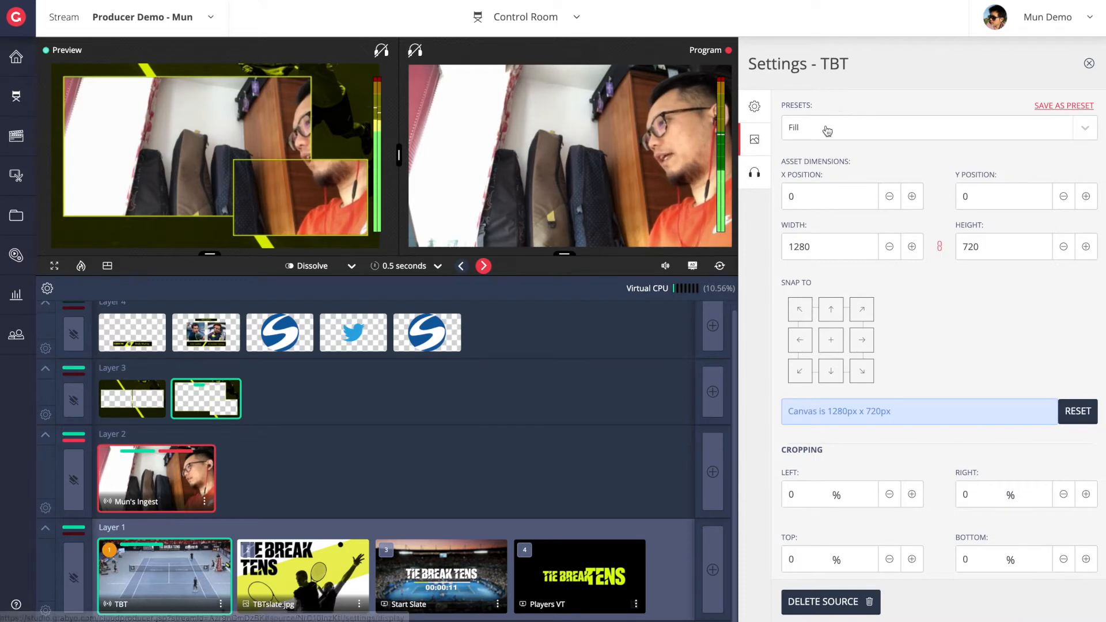
left_click(712, 471)
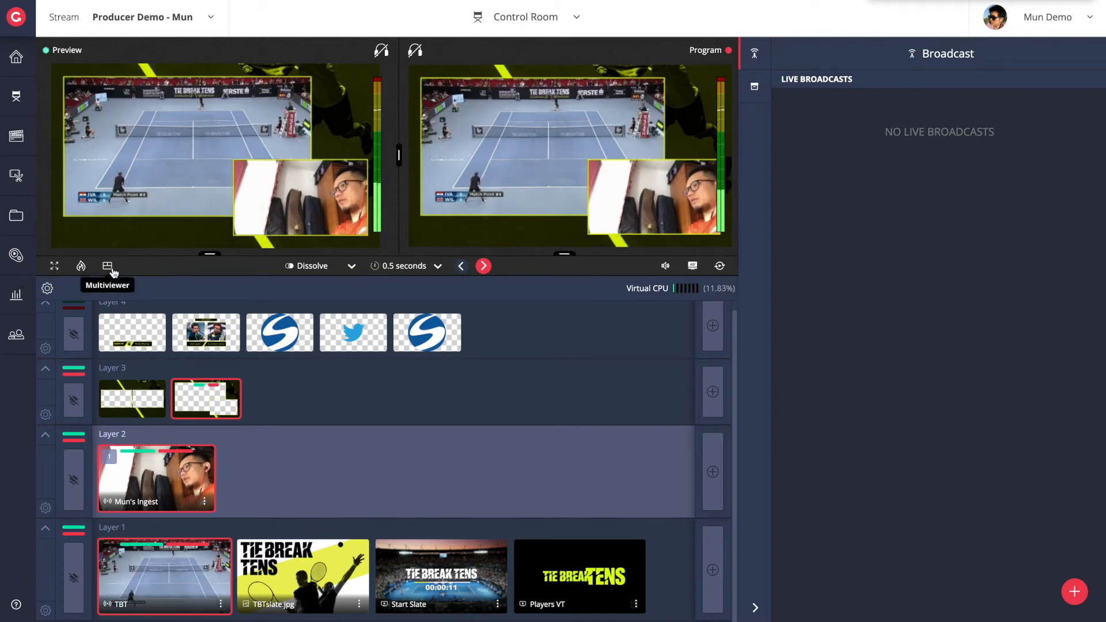
- Open the multiviewer and assign Mun's Ingest to the first monitoring tile
left_click(107, 266)
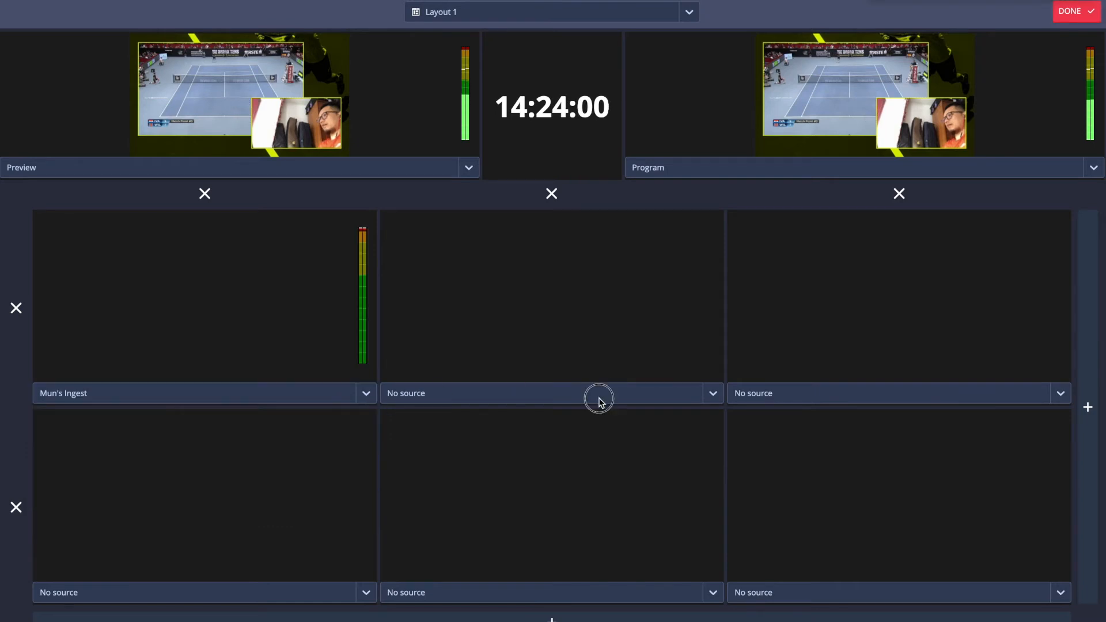